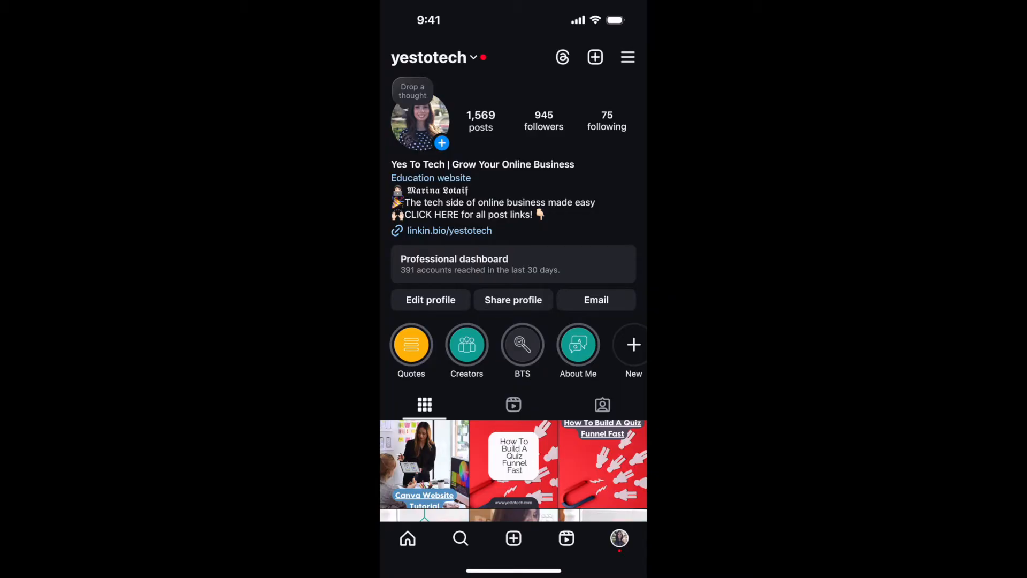
Choose 'Add Instagram account' from the profile's username dropdown.
click(466, 58)
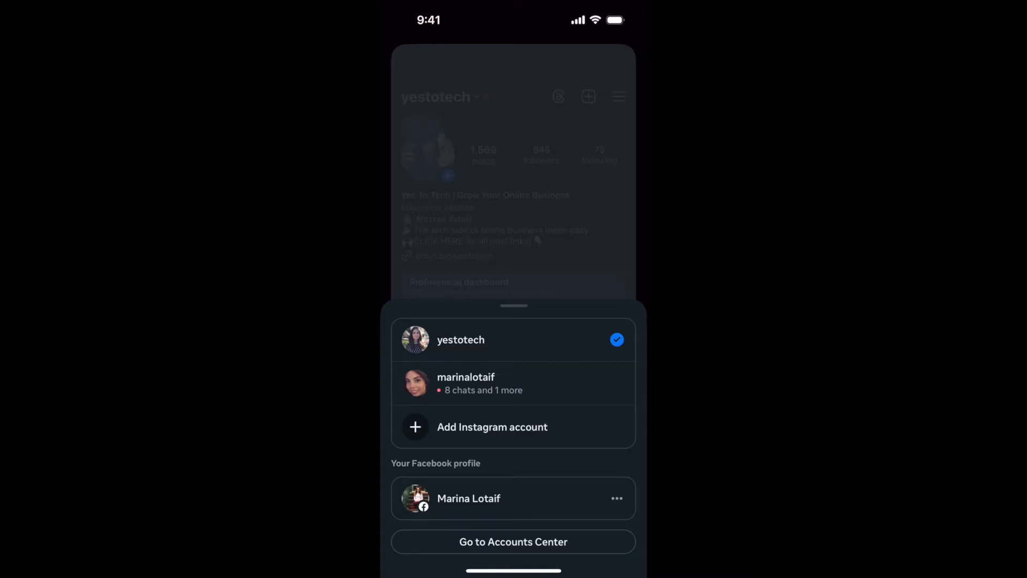
click(492, 426)
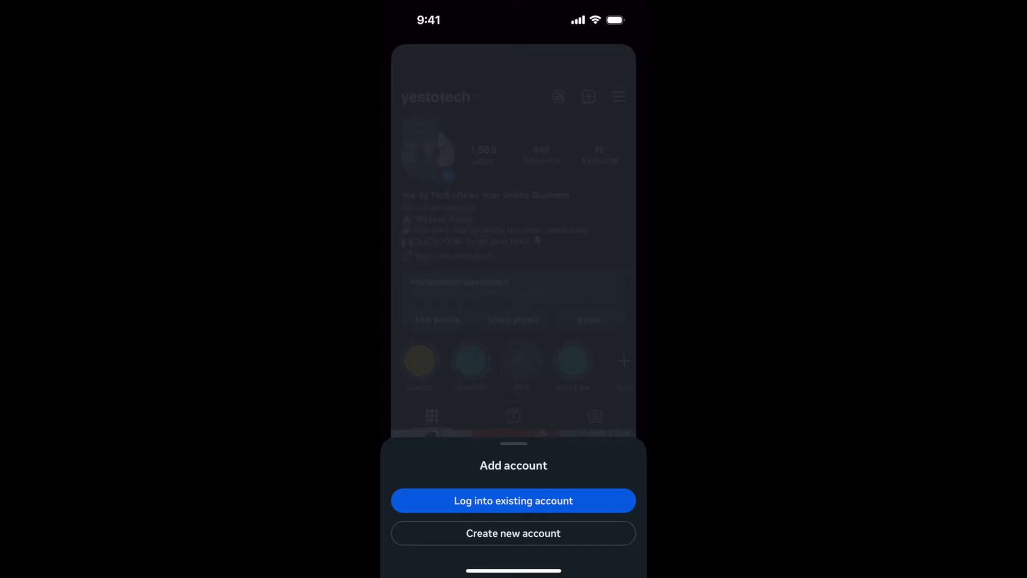
View the saved-profiles login screen, then close it without adding an account.
click(513, 499)
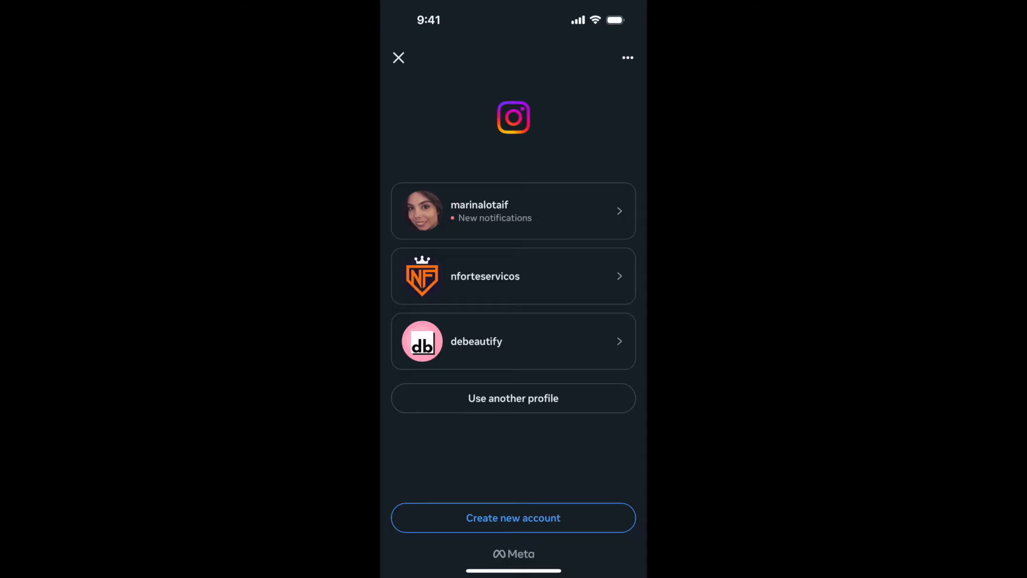
click(513, 398)
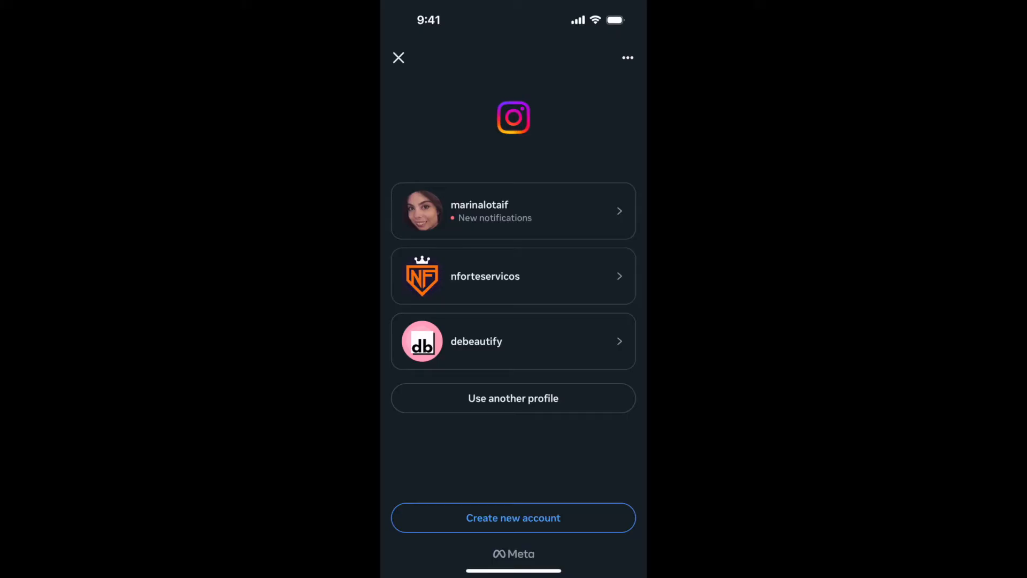
click(513, 517)
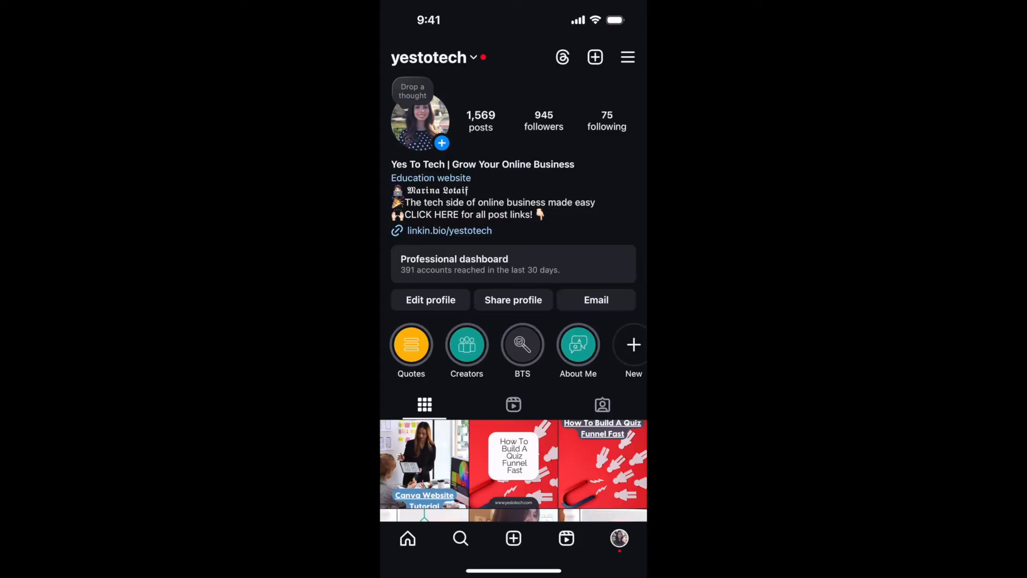
Create a new account with the username 'yestotechdemo' from the account dropdown.
click(429, 58)
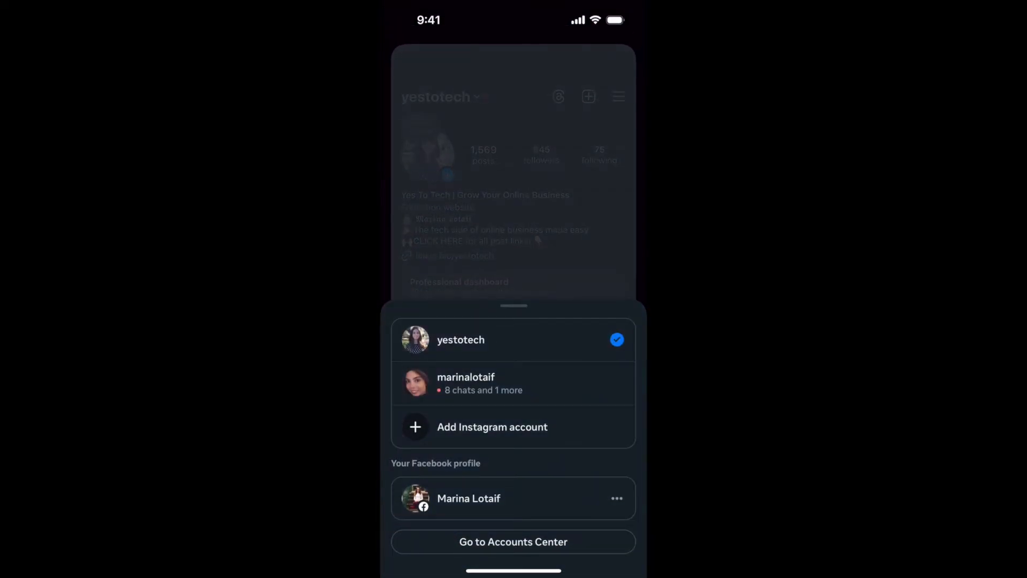
click(492, 426)
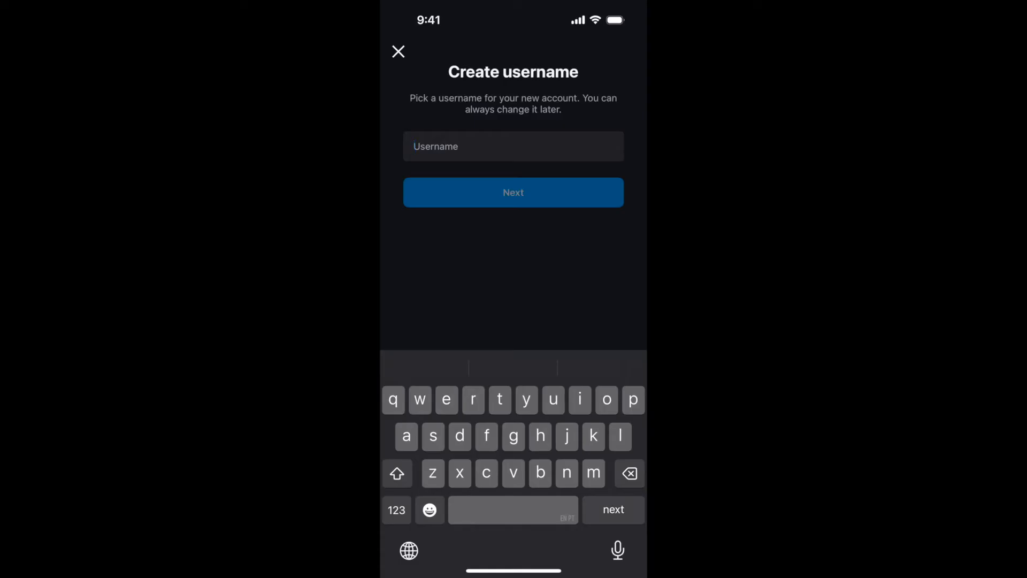
text(yesto)
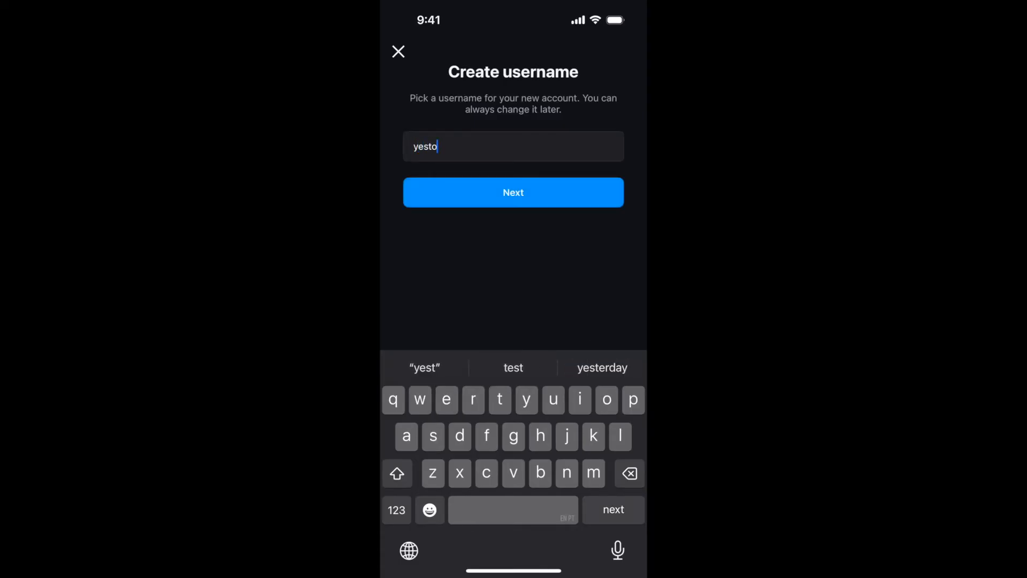
text(techdemk)
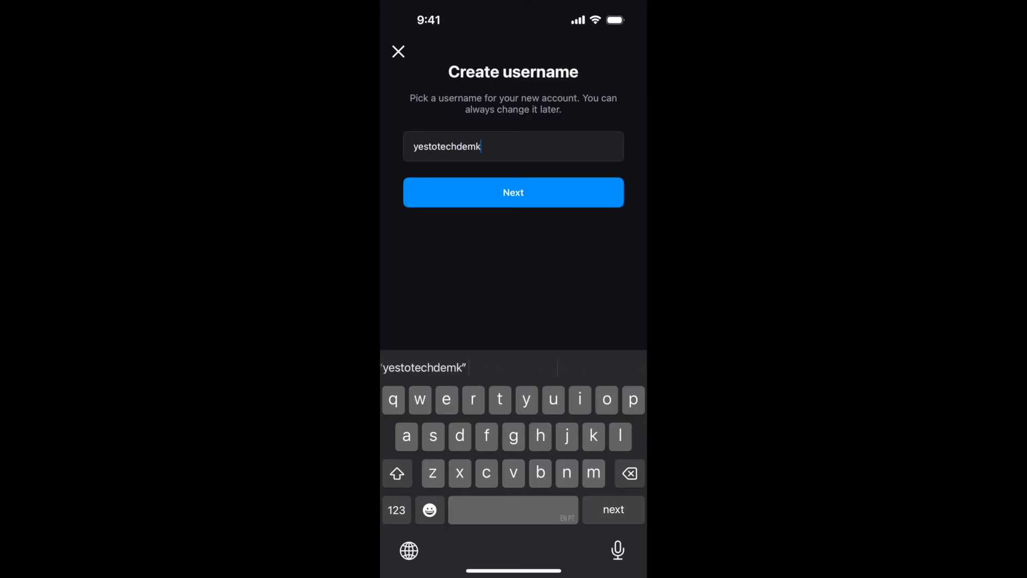
click(513, 192)
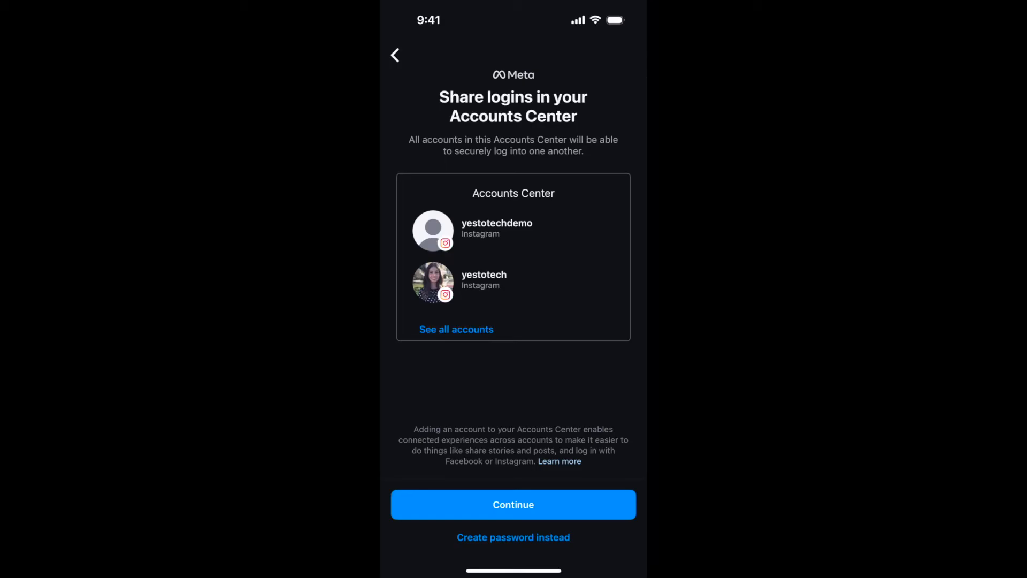
Accept sharing logins with yestotechdemo, then leave Instagram for the cheat-sheet page.
click(513, 537)
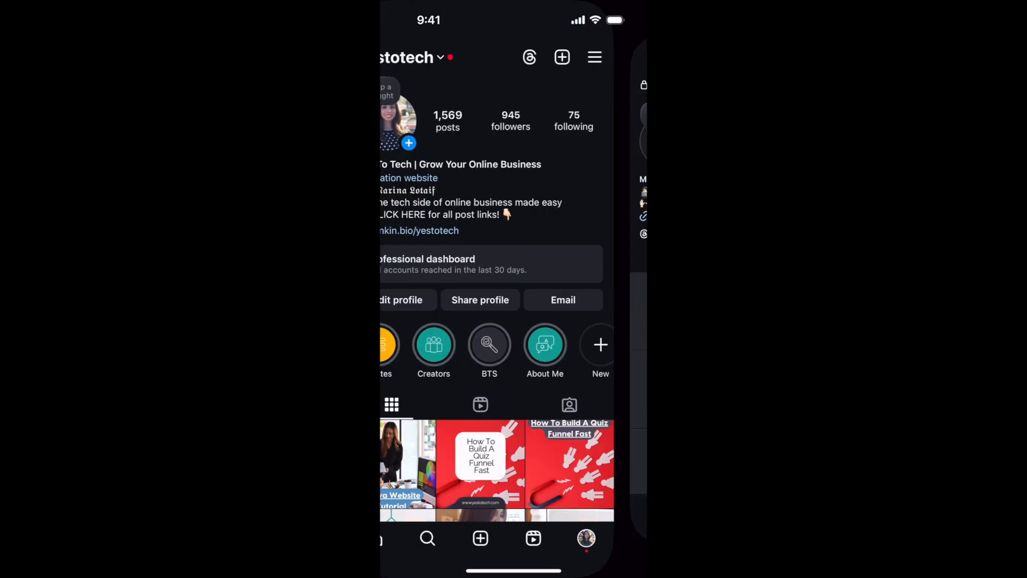
click(408, 538)
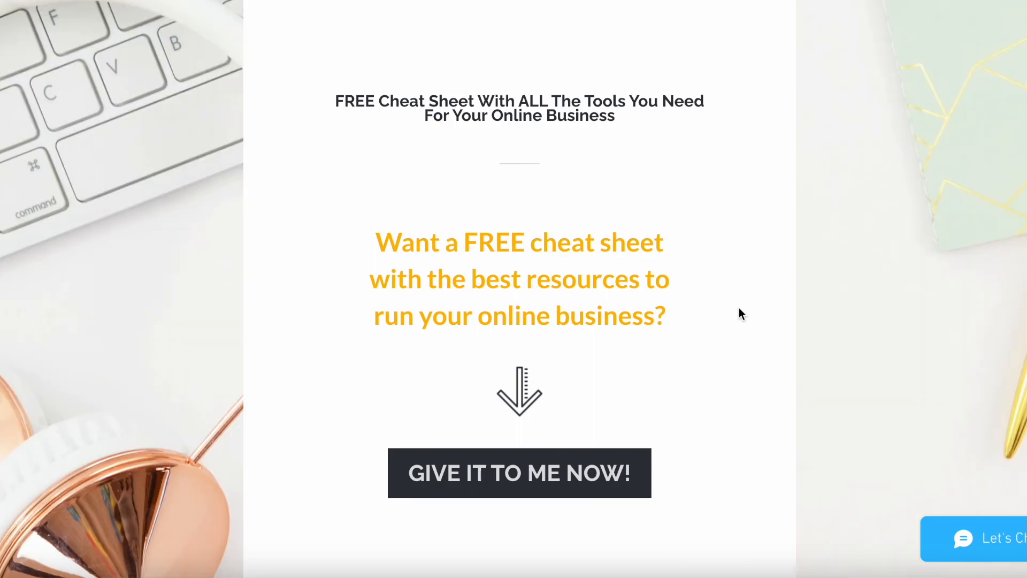
click(519, 473)
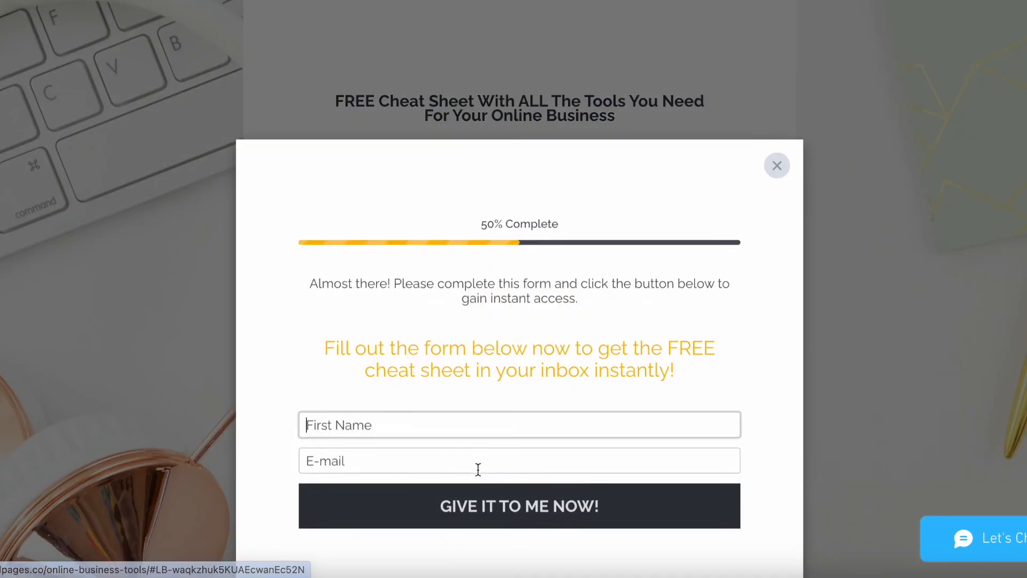
text(Marina)
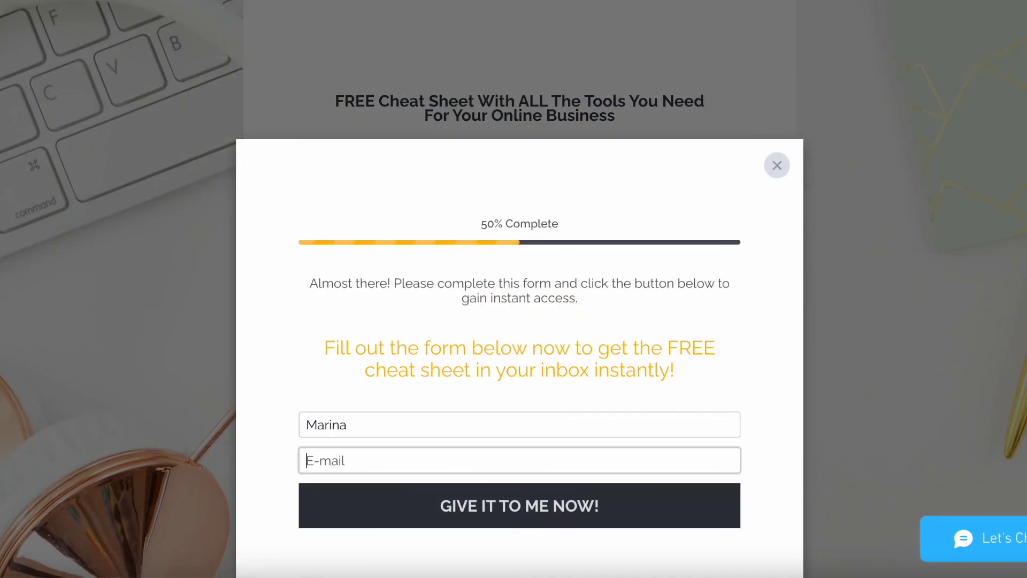
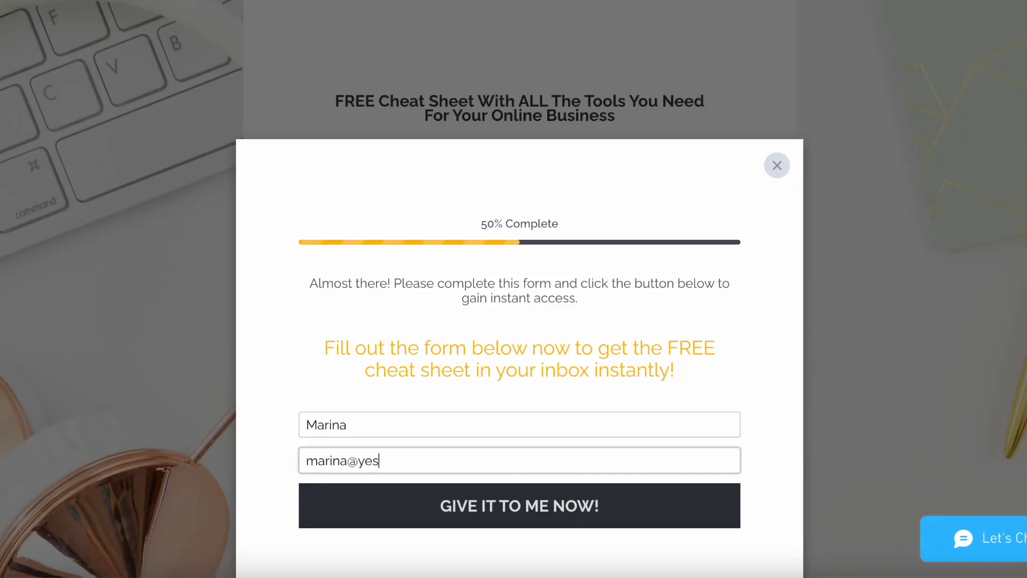